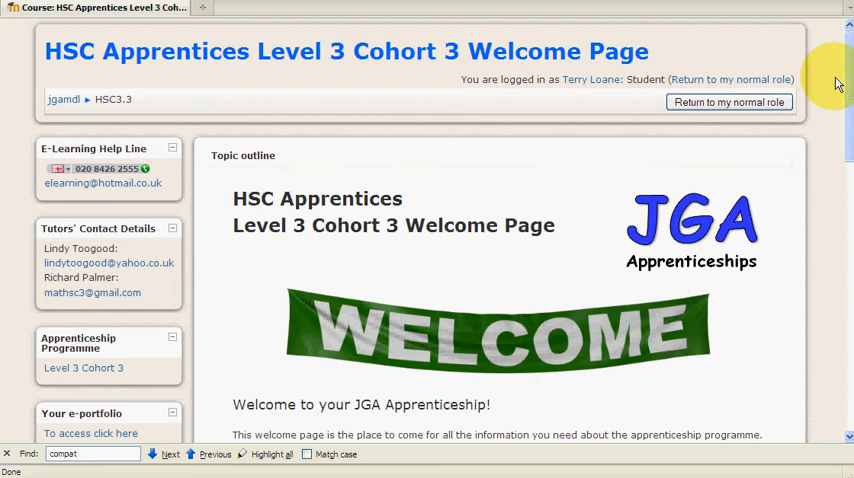
Reach the ePortfolio login page and enter the account username and password
scroll(down, 3)
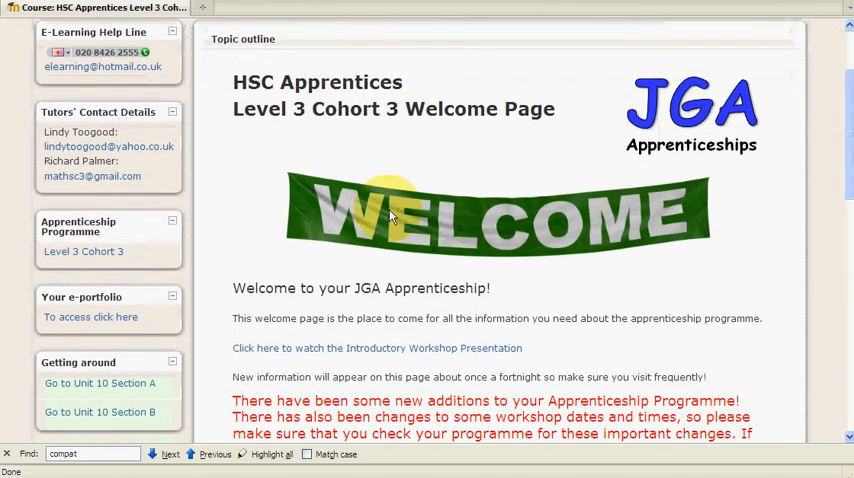
mouse_move(92, 316)
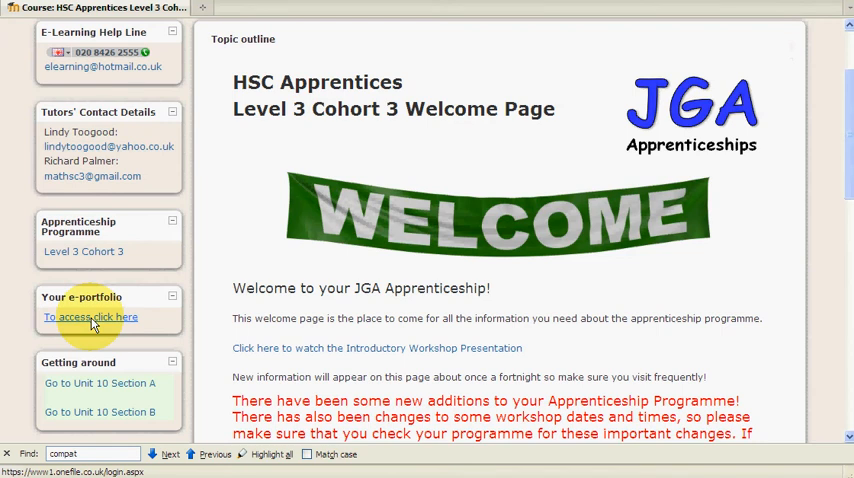
click(90, 316)
text(y)
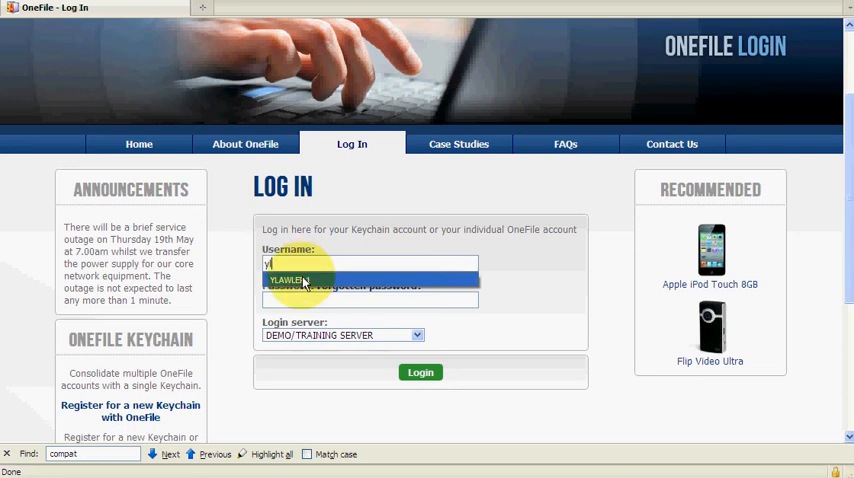
click(288, 280)
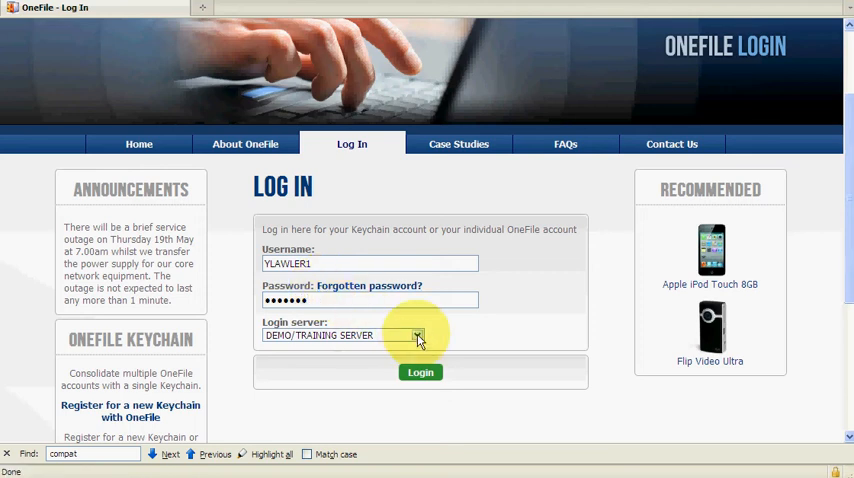
Set the login server to DEMO TRAINING SERVER and sign in to the learner home page
click(416, 336)
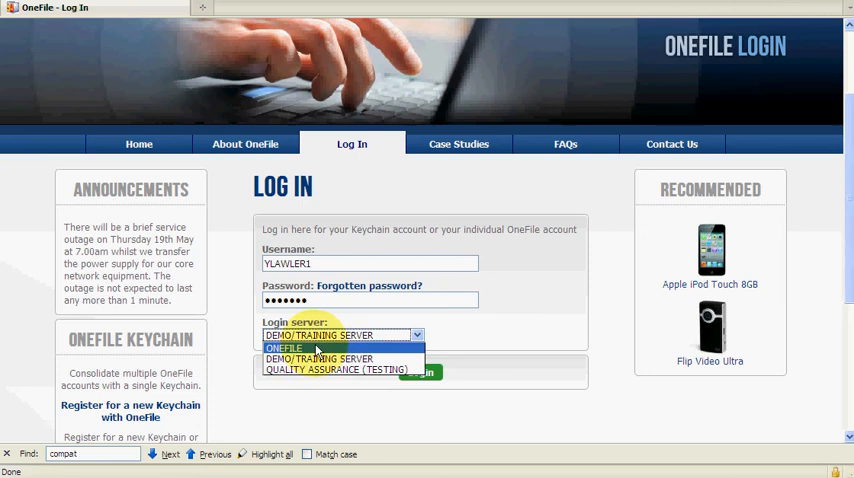
click(284, 348)
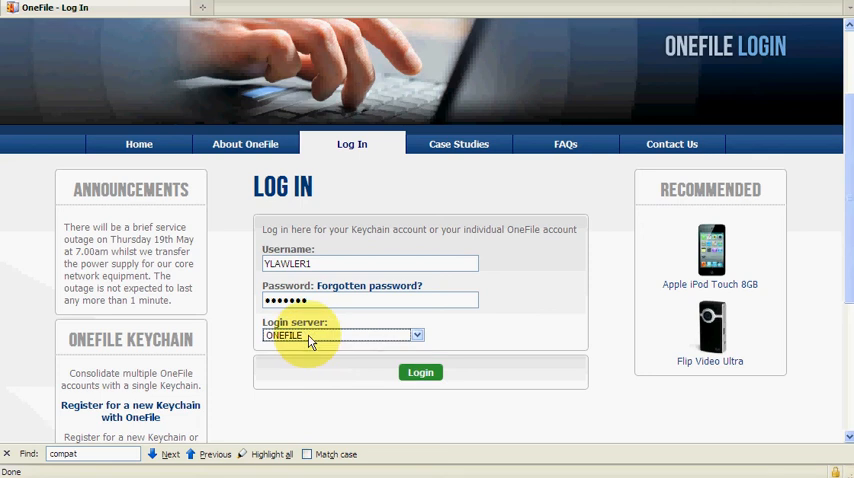
mouse_move(310, 360)
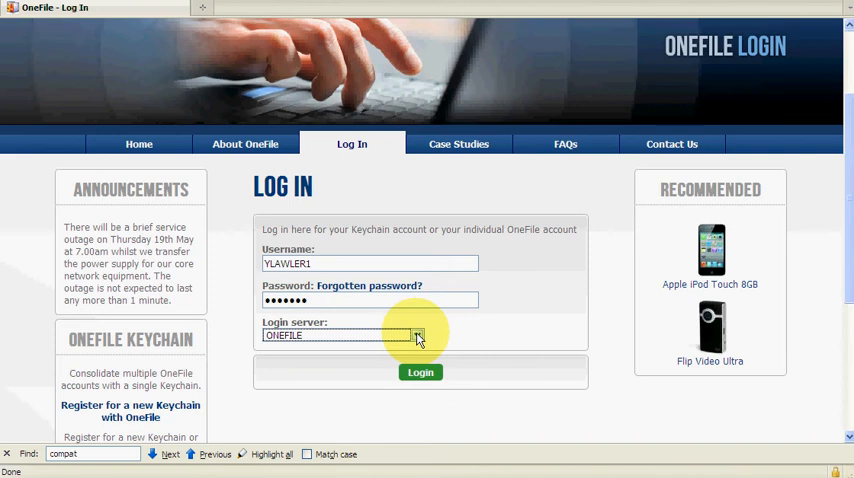
click(416, 336)
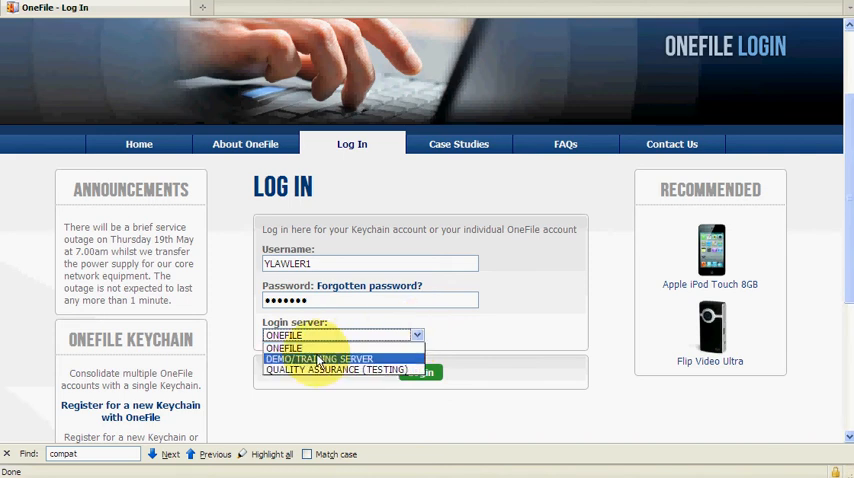
click(318, 360)
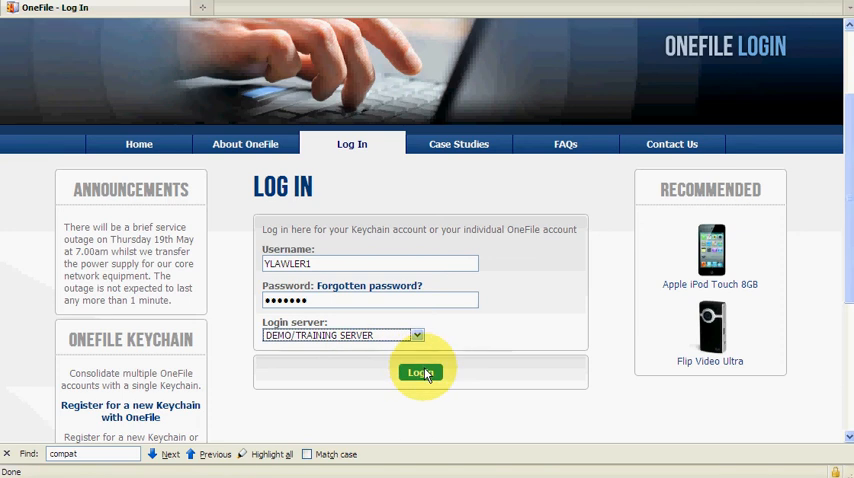
click(420, 372)
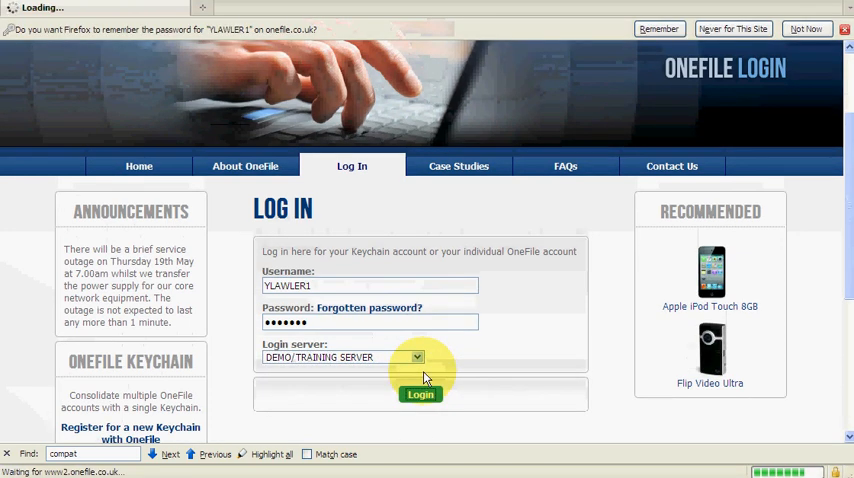
click(420, 394)
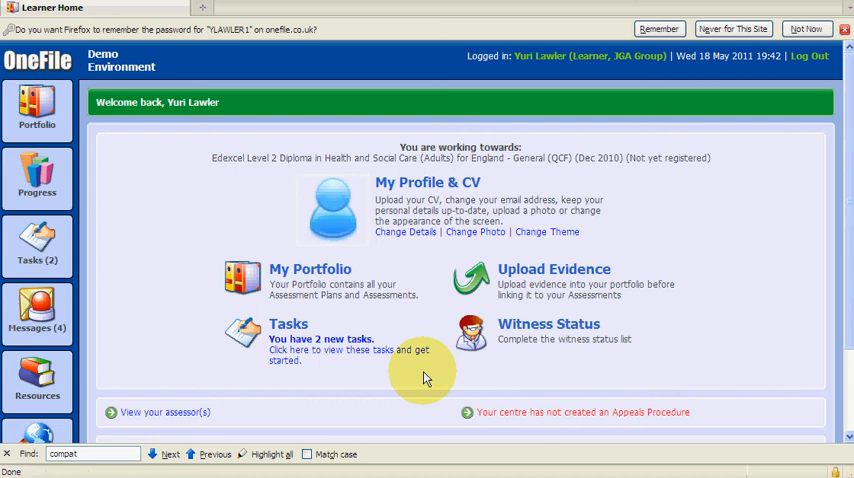
mouse_move(430, 304)
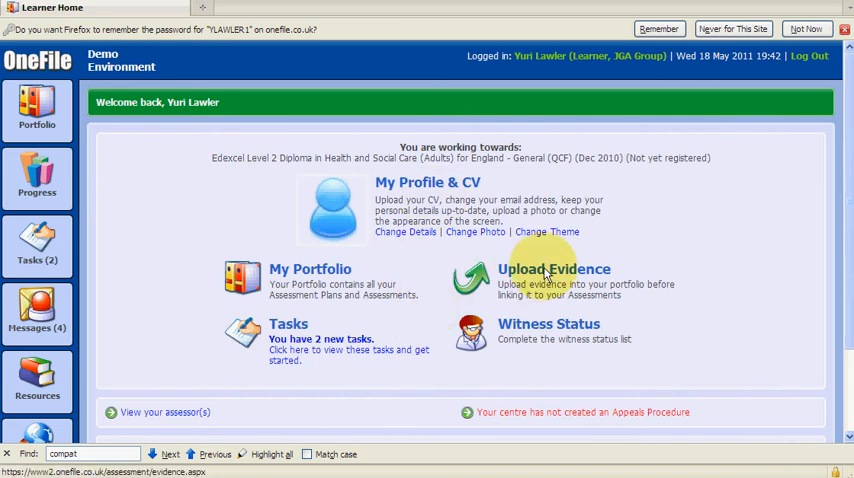
Go to Upload Evidence to reach the Assessment Evidence page with its two files
click(552, 268)
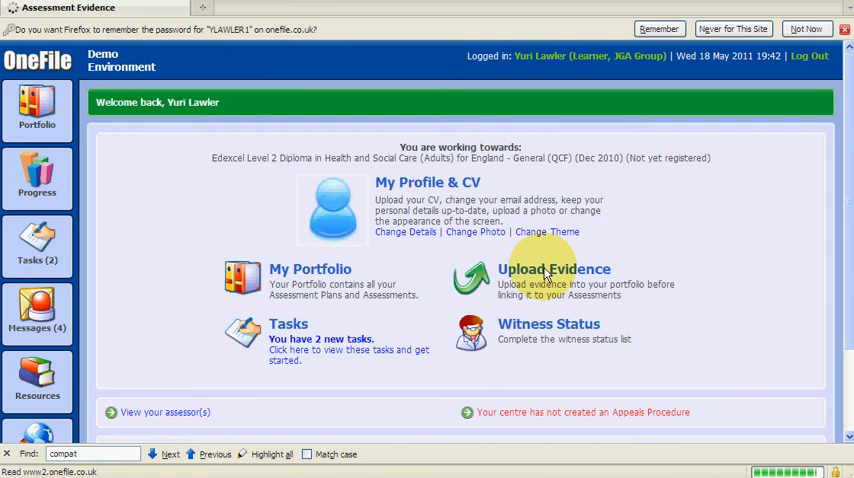
click(552, 268)
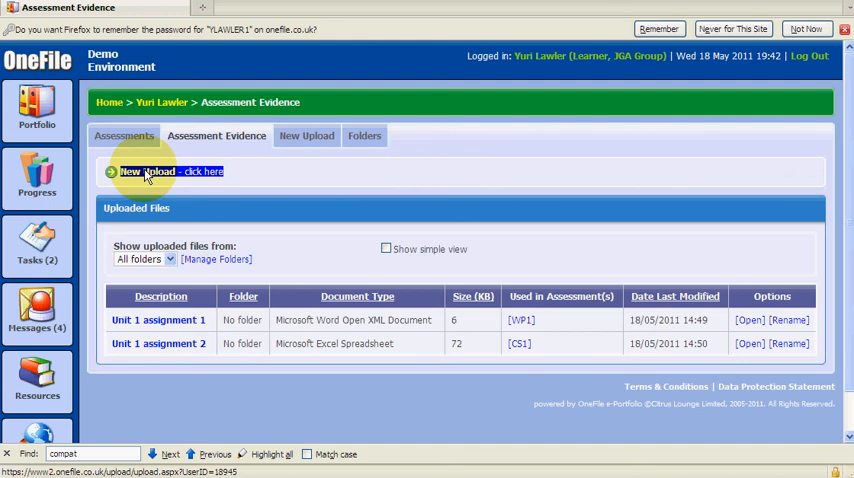
Start a New Upload and browse the computer for the file to add
click(172, 172)
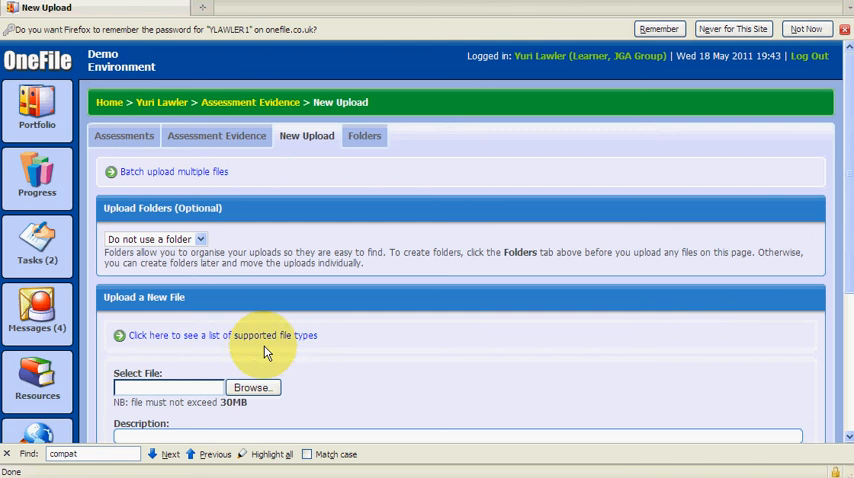
mouse_move(252, 388)
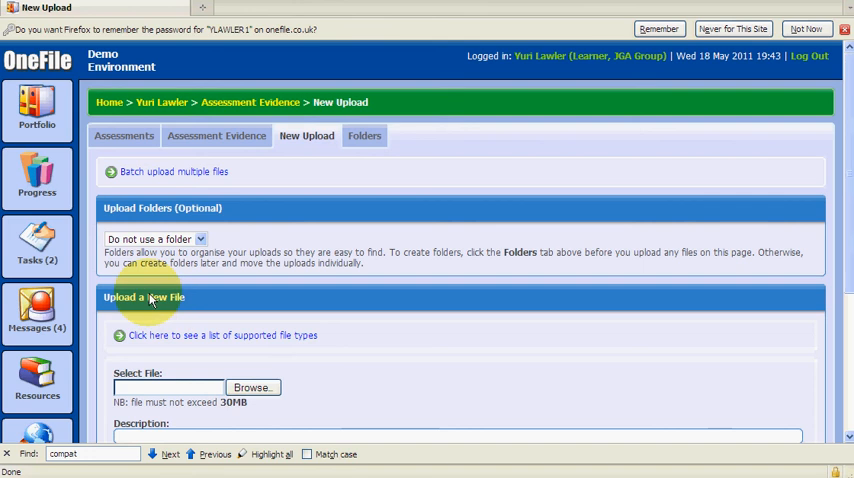
mouse_move(238, 368)
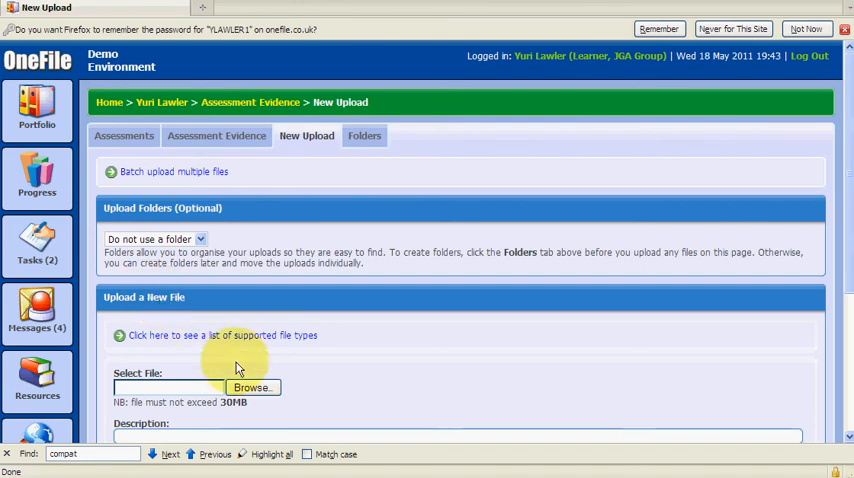
click(252, 388)
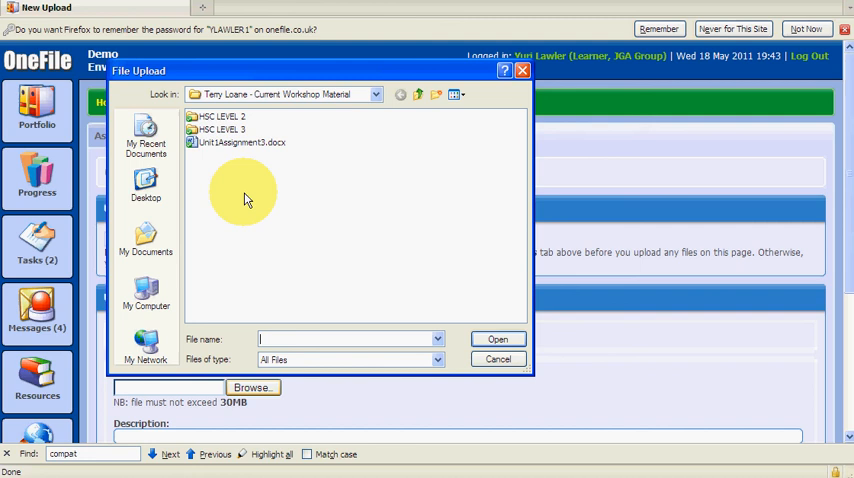
mouse_move(234, 148)
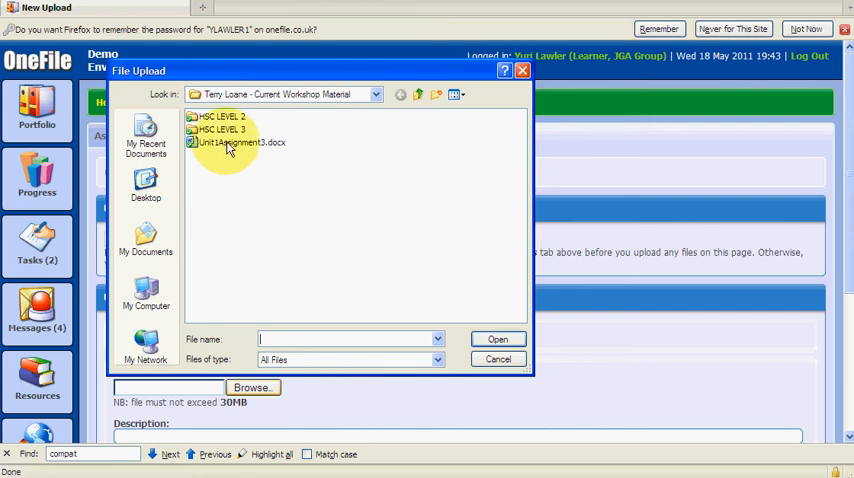
Select Unit1Assignment3.docx so its path fills the New Upload form
click(240, 142)
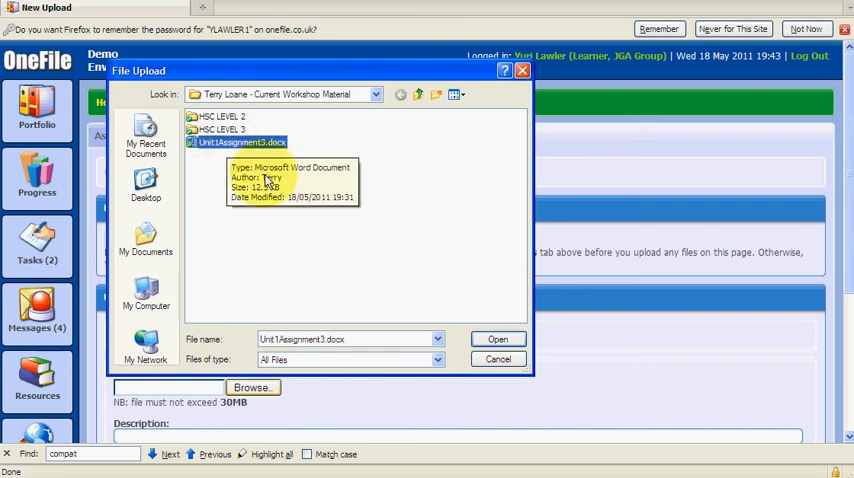
click(496, 338)
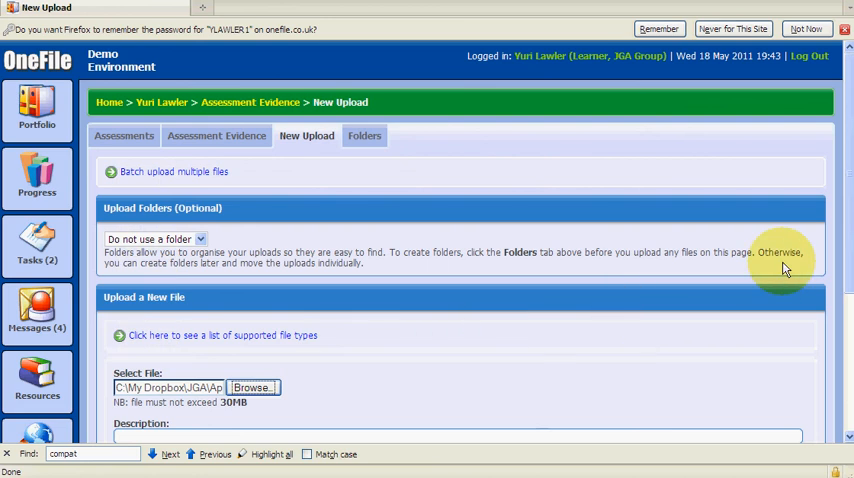
scroll(down, 3)
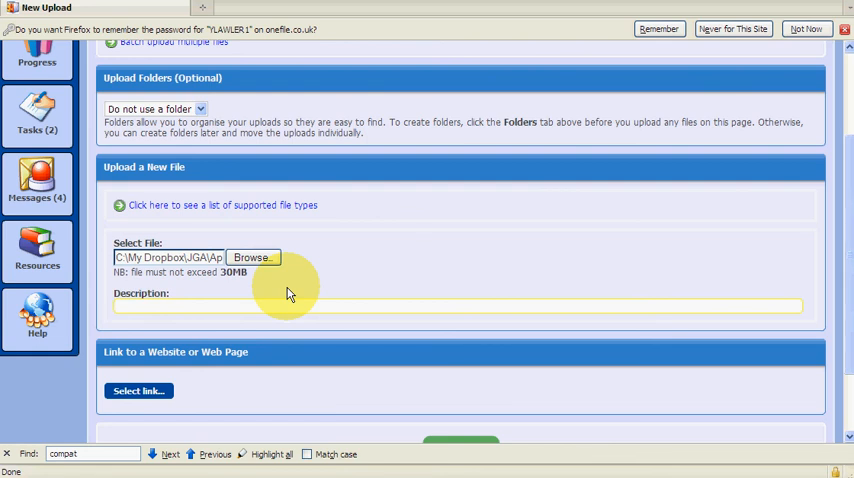
Enter 'Unit 1 Assignment 3' as the file's description
text(Uni)
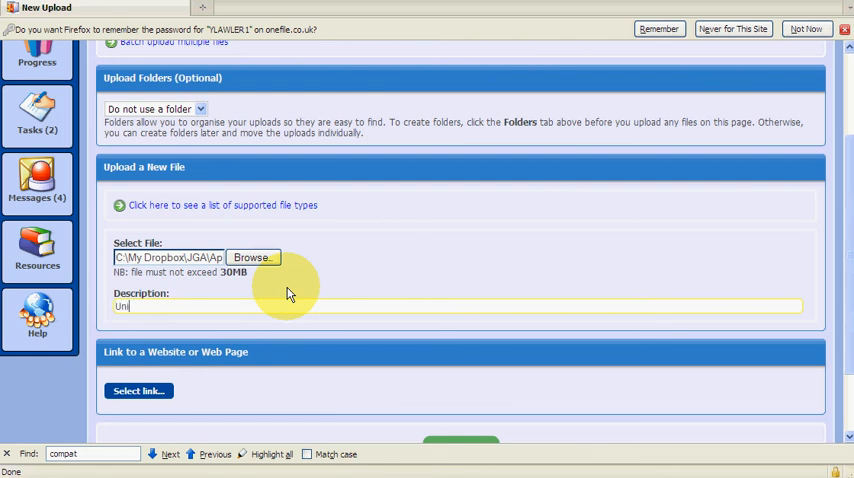
text(t 1)
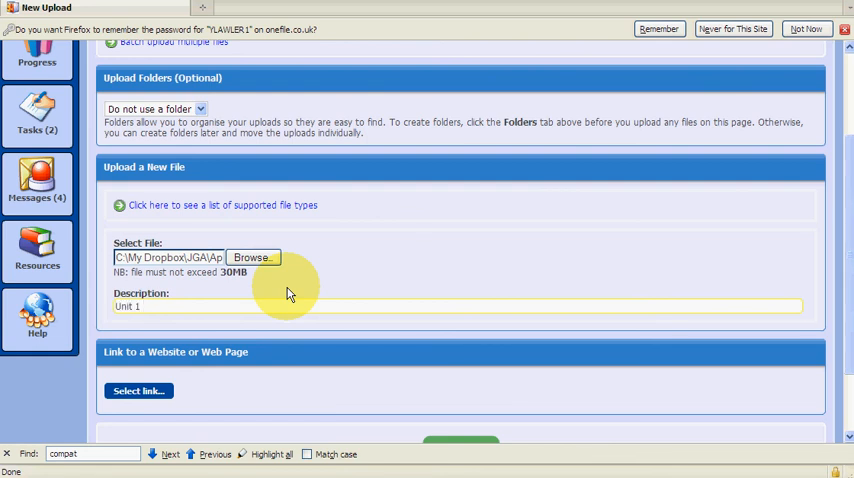
text(Assignment)
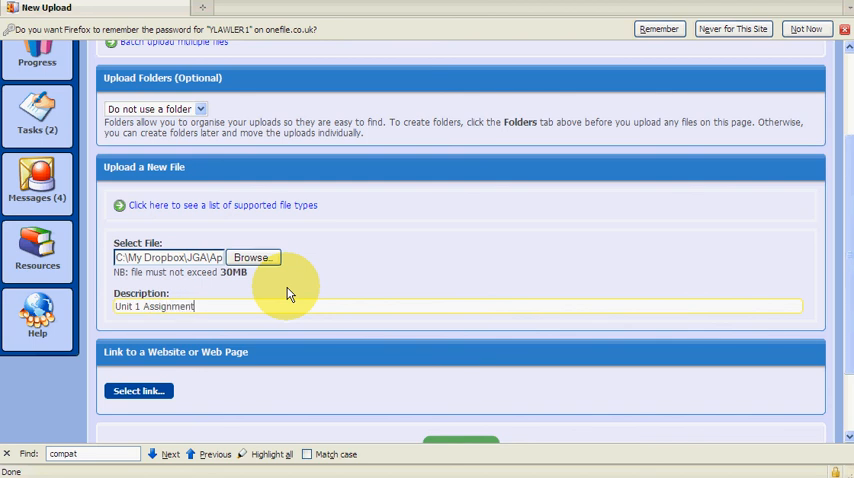
text(3)
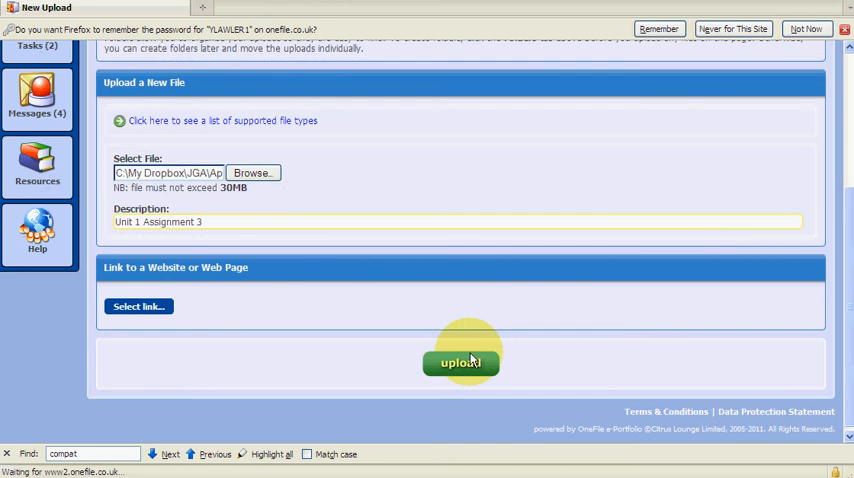
Submit the upload so Unit 1 Assignment 3 appears as a third, yellow-highlighted evidence entry
click(460, 362)
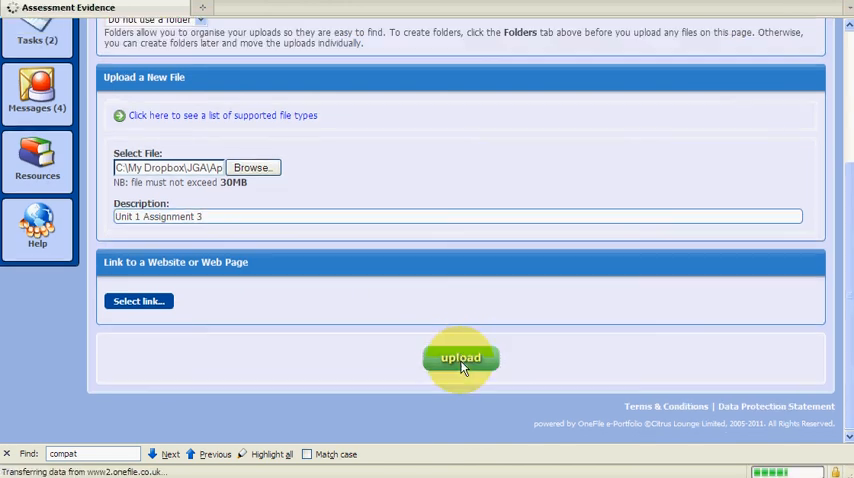
click(460, 358)
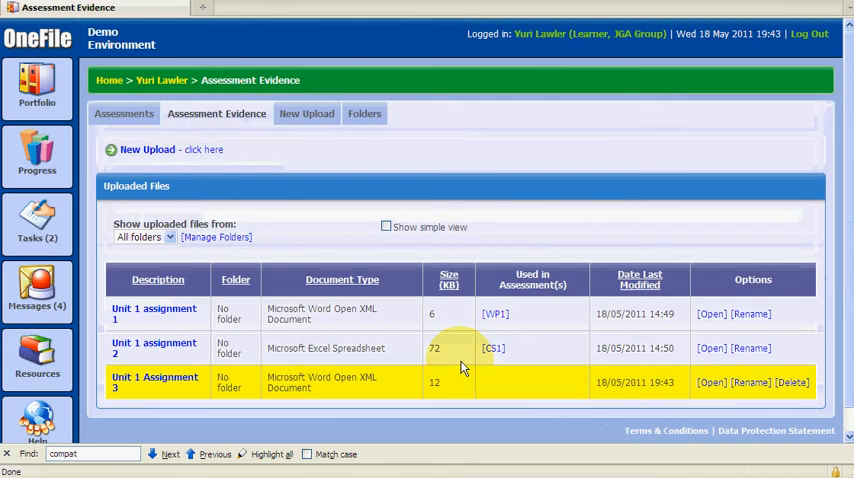
mouse_move(202, 304)
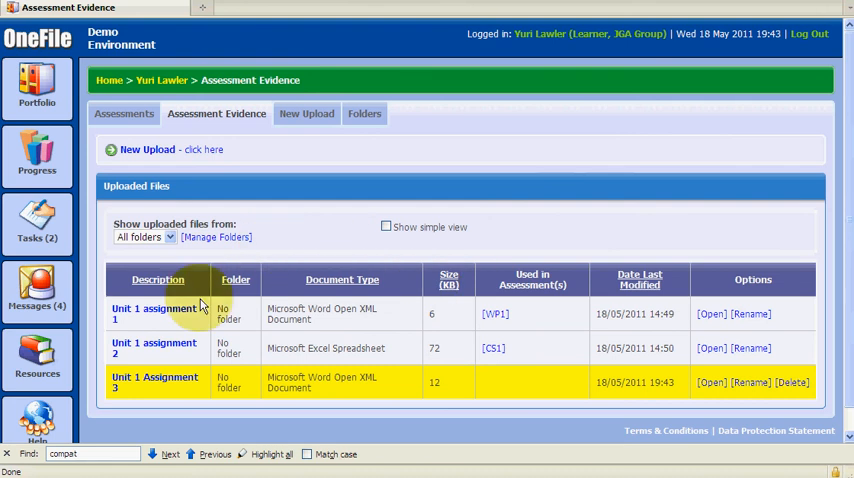
mouse_move(156, 404)
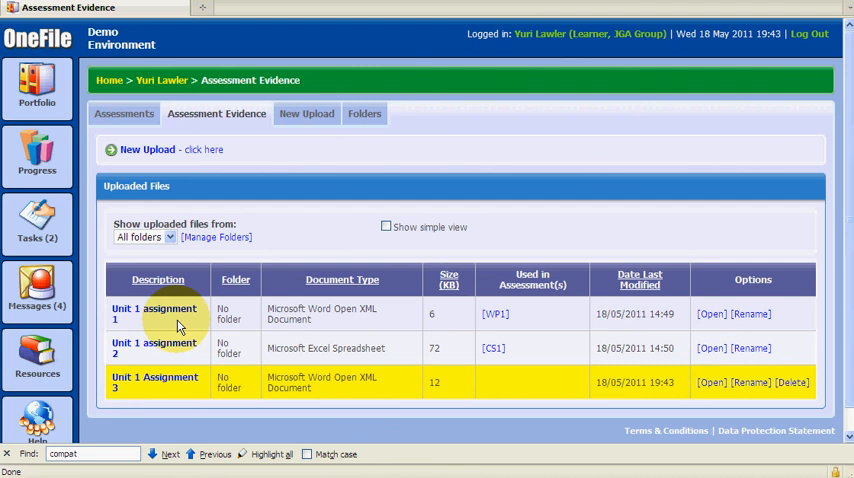
mouse_move(640, 244)
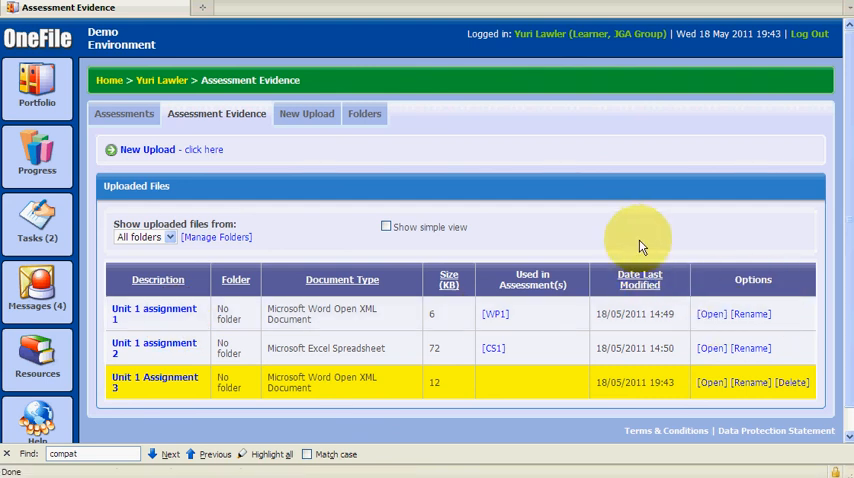